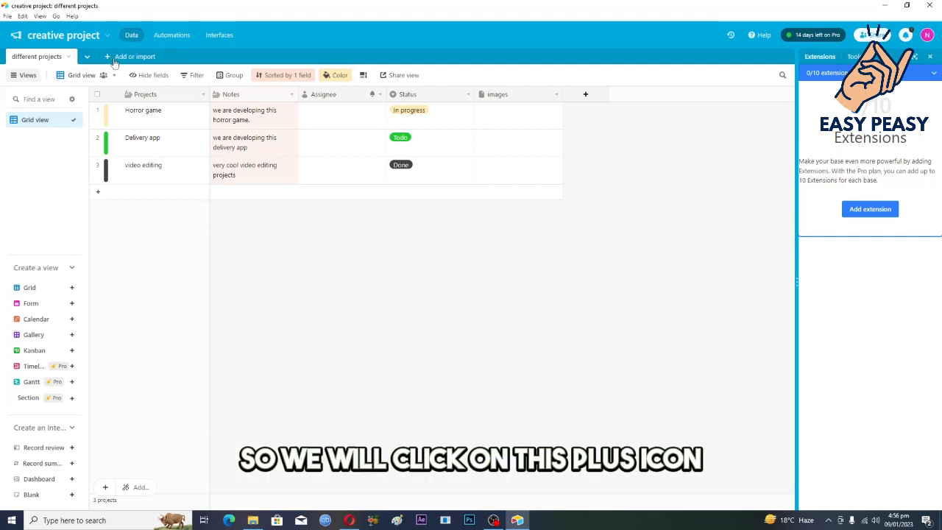
Step: Add a blank table to the base and name it 'Team members'
left_click(134, 56)
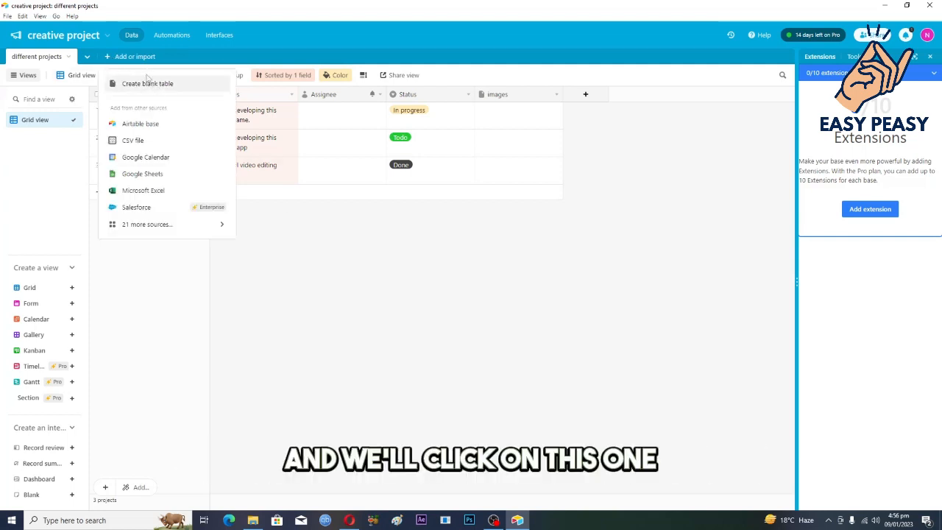
left_click(148, 83)
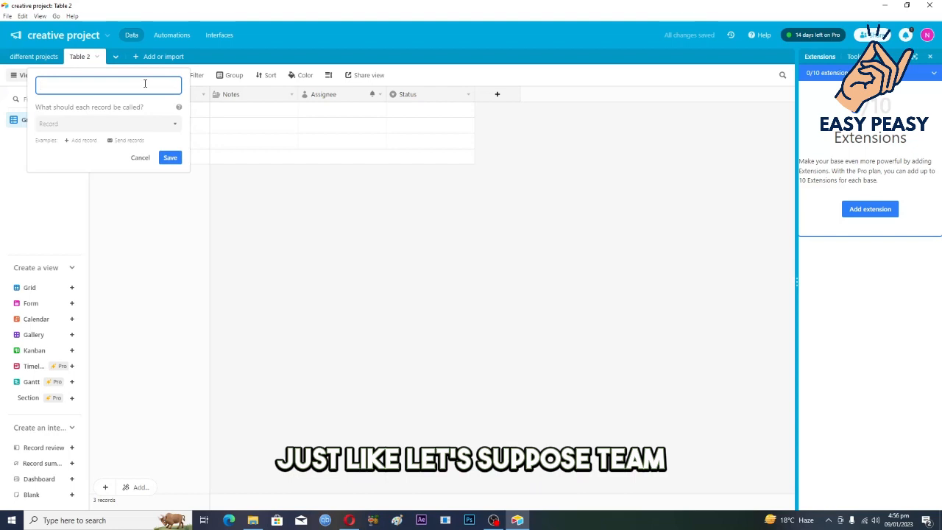
type("Team members")
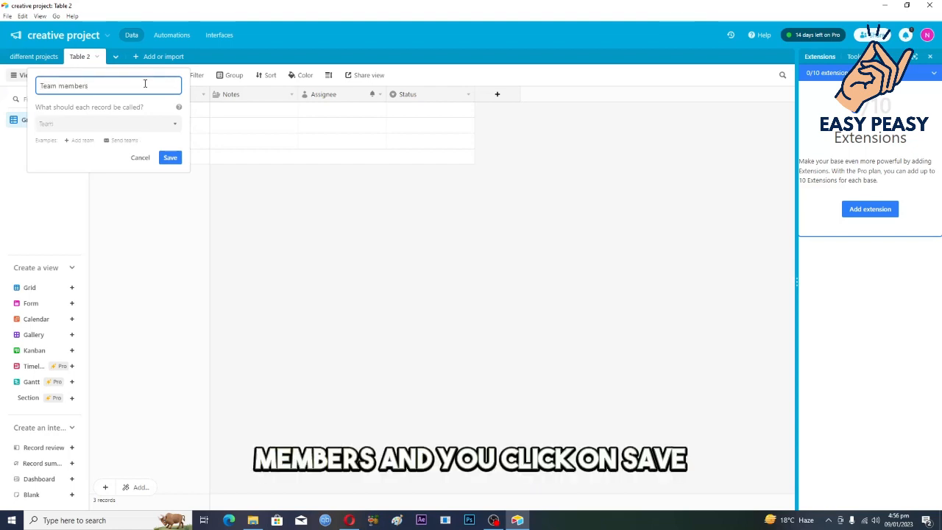
left_click(170, 157)
type("amai")
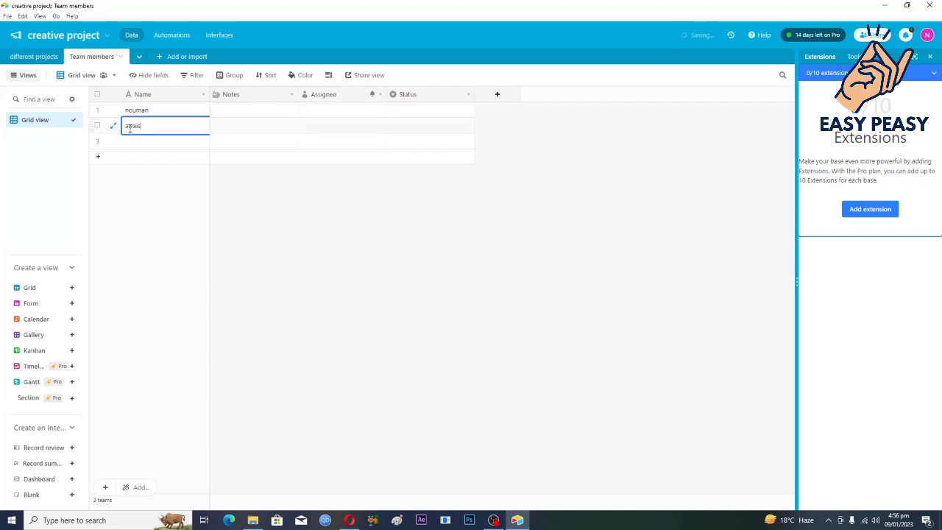
Step: Type the team members' names into rows 1–3 of the Name column
type("sad")
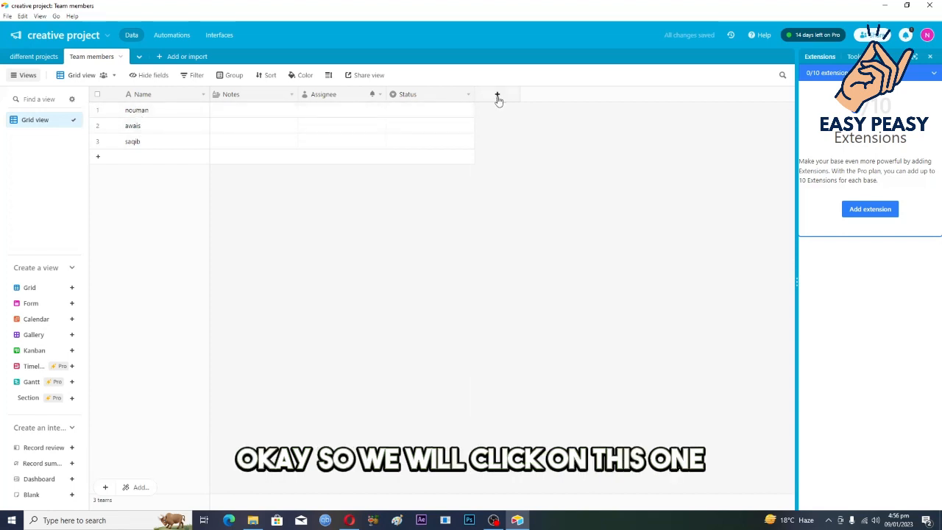
Step: Add a new field and choose the Attachment field type
left_click(497, 95)
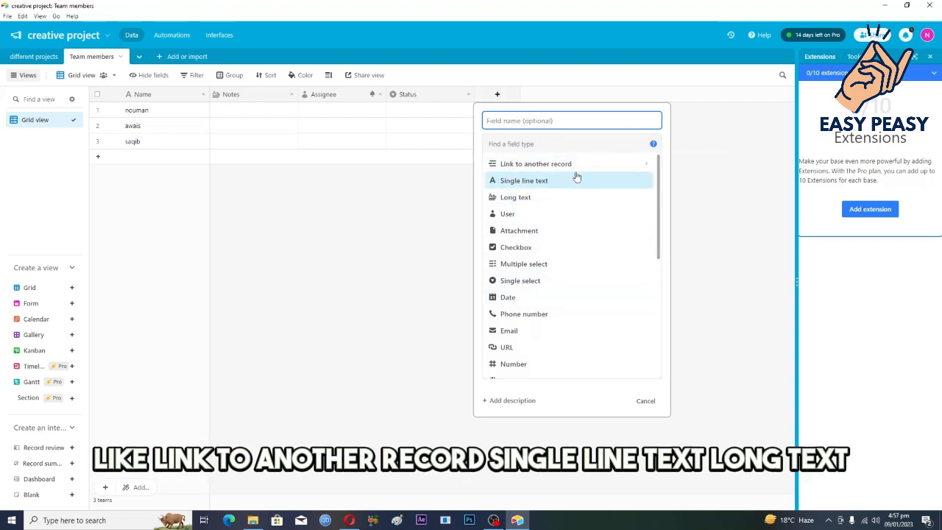
mouse_move(507, 214)
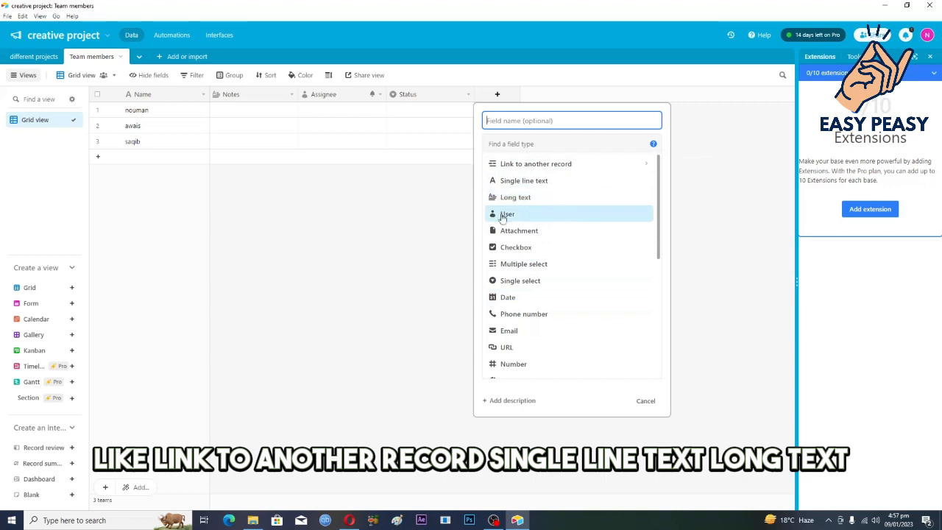
mouse_move(502, 248)
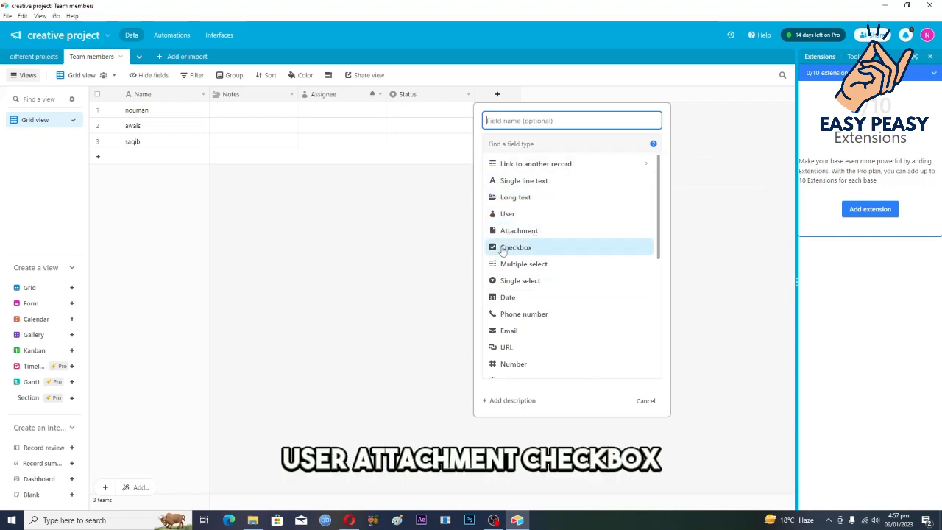
scroll("down", 3)
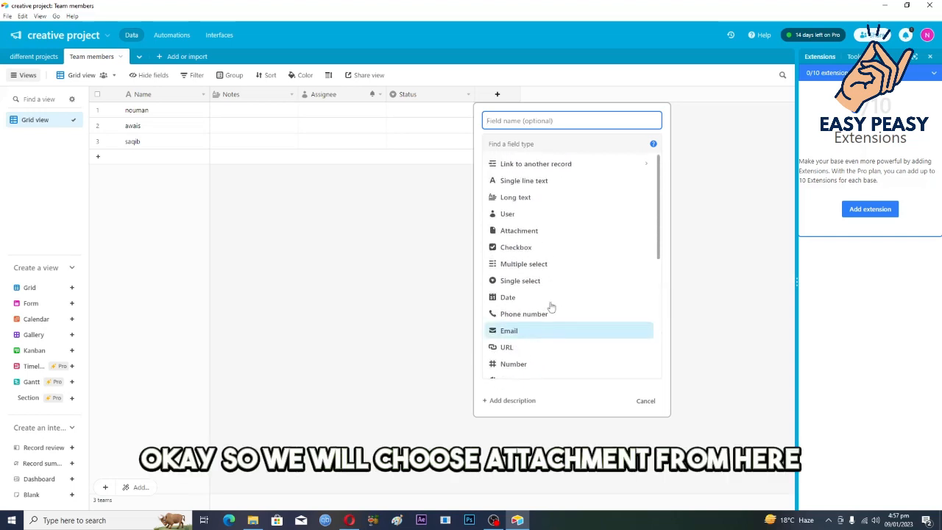
left_click(519, 230)
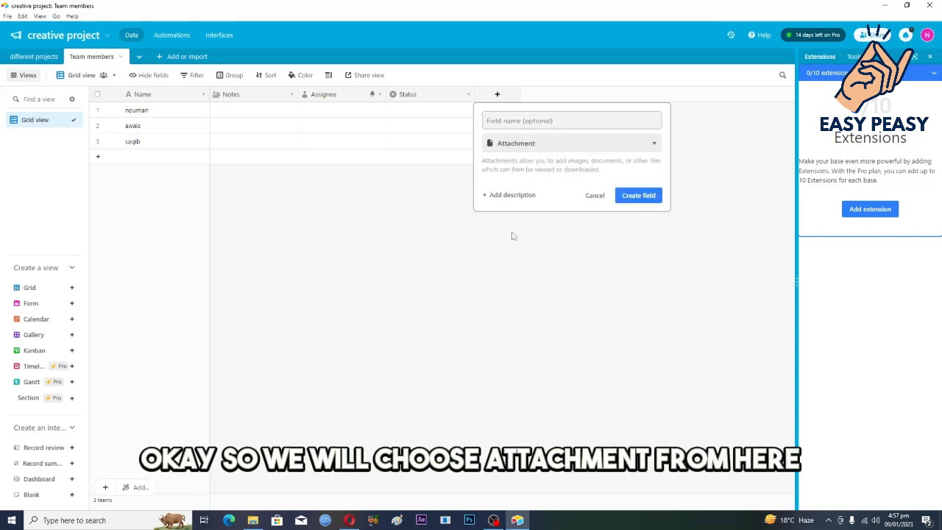
Step: Name the field 'Images' and add a description asking people to upload their image
left_click(571, 120)
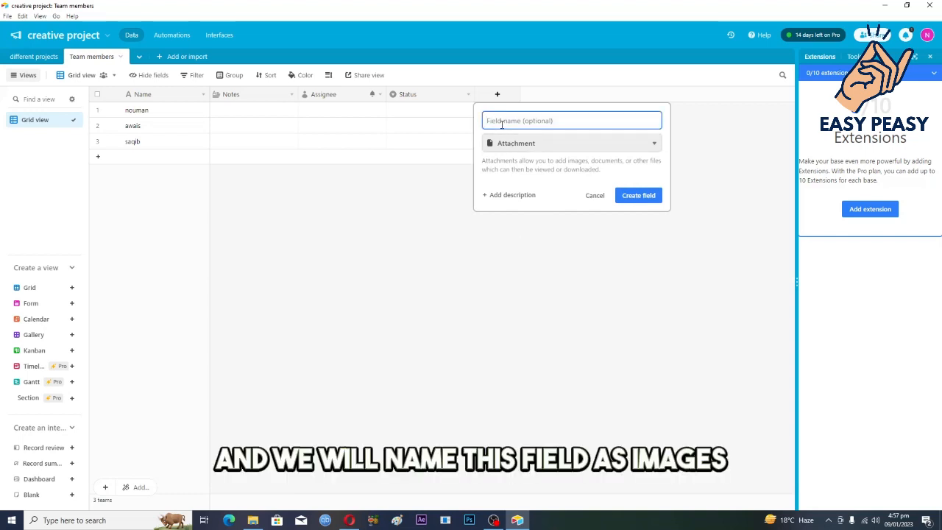
type("Images")
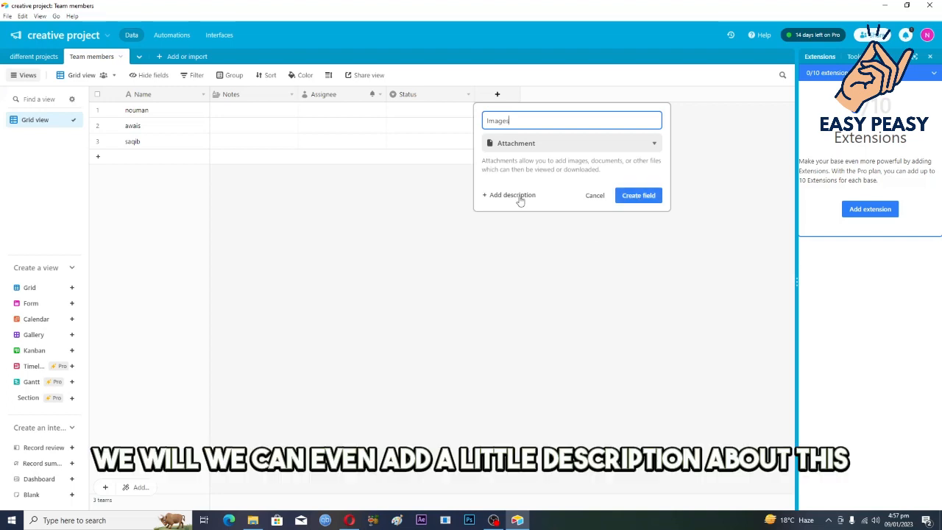
left_click(509, 195)
type("you have to uplad")
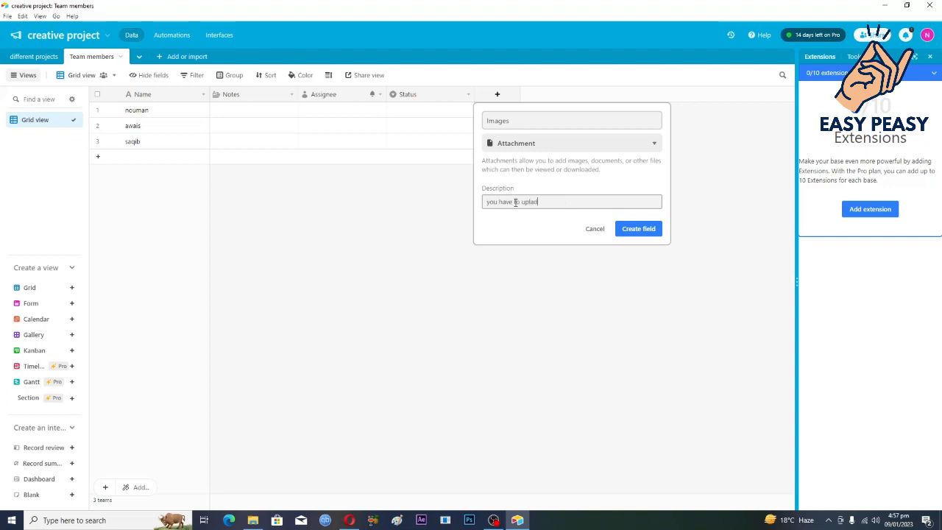
type("your image in this field")
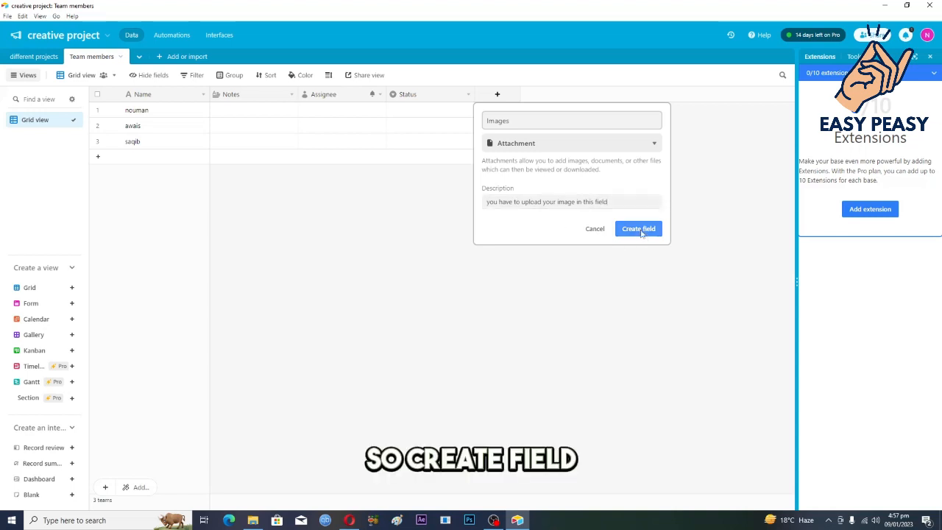
Step: Create the Images field, drag it next to Name, and select the first Images cell
left_click(637, 228)
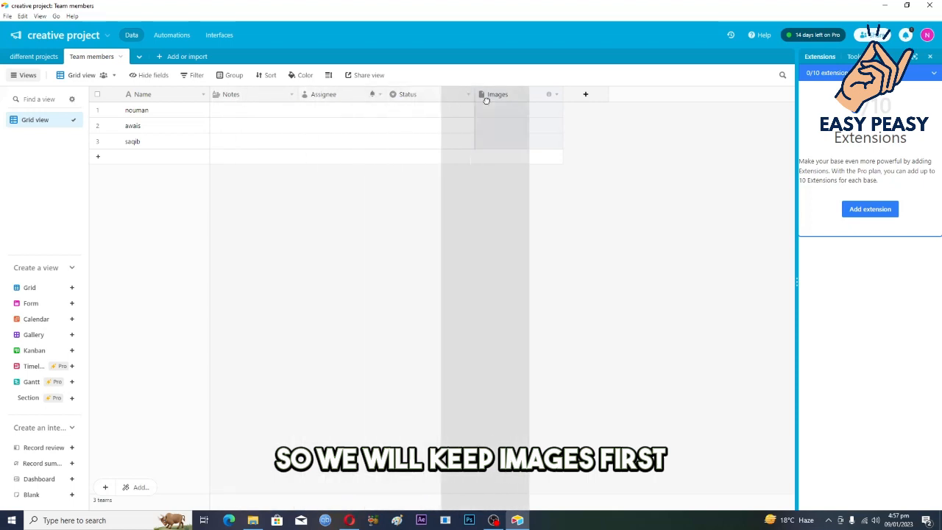
left_click_drag(497, 94, 243, 93)
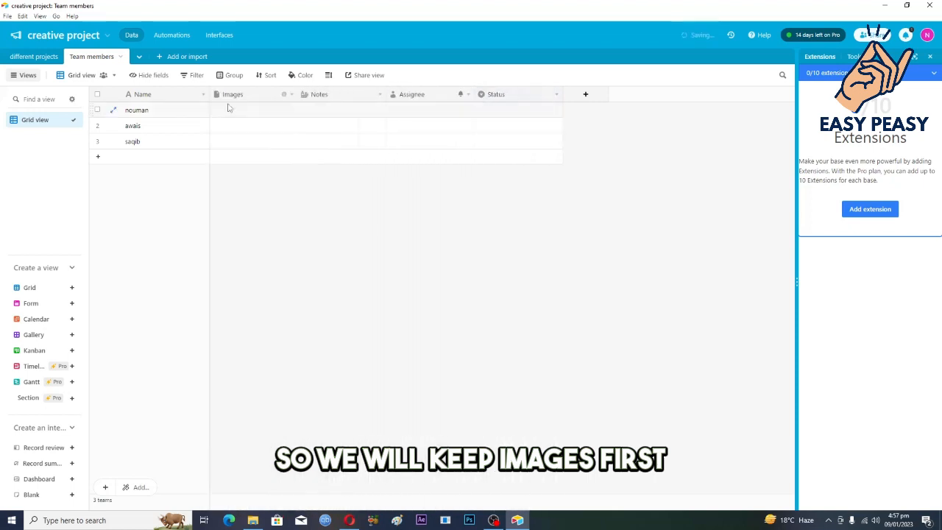
left_click(232, 94)
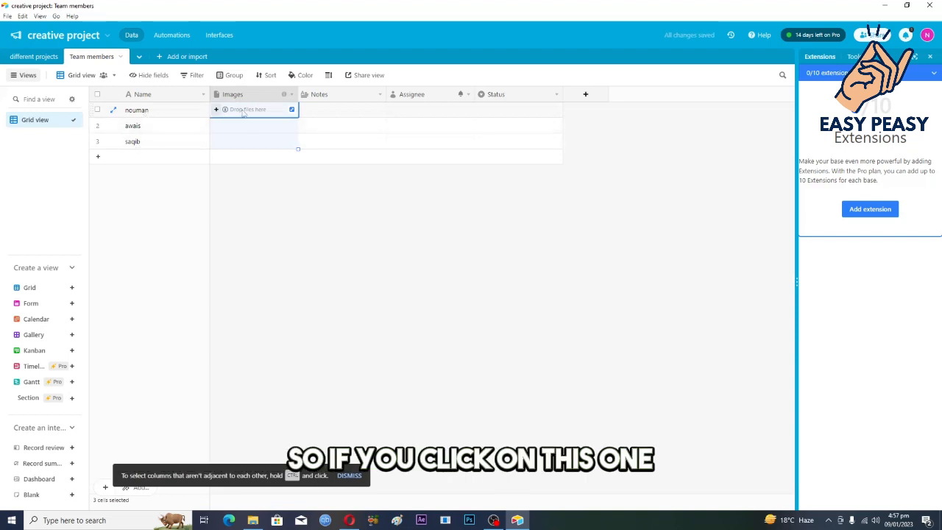
mouse_move(216, 109)
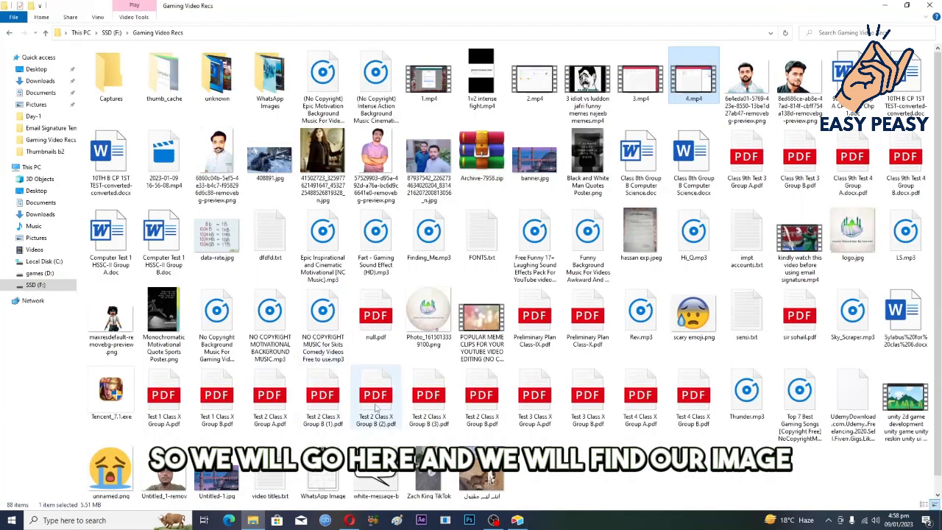
mouse_move(376, 396)
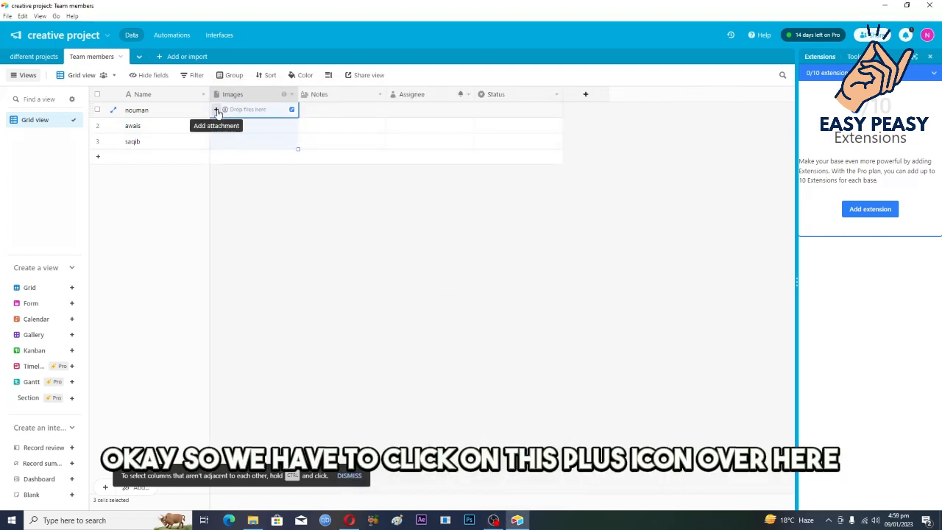
Step: Attach and upload a photo to the first member's Images cell, then select row 2's cell
left_click(217, 110)
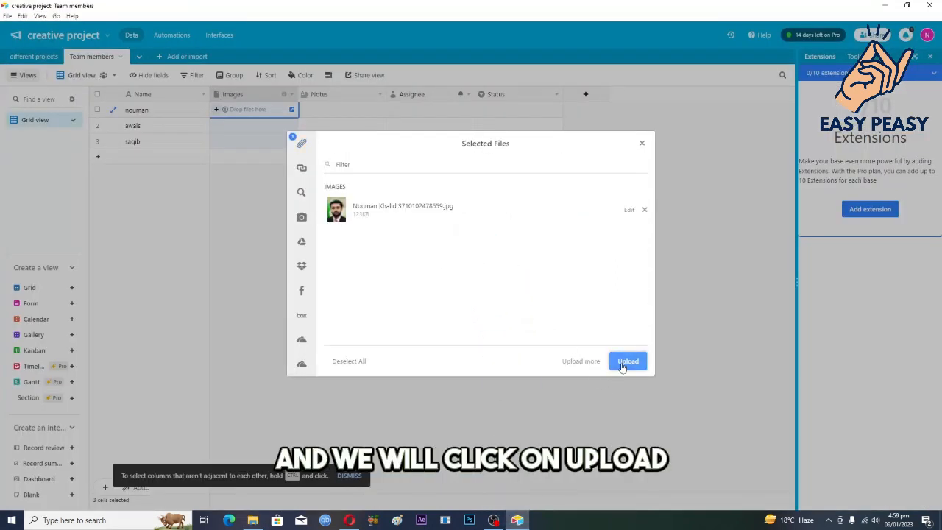
left_click(628, 361)
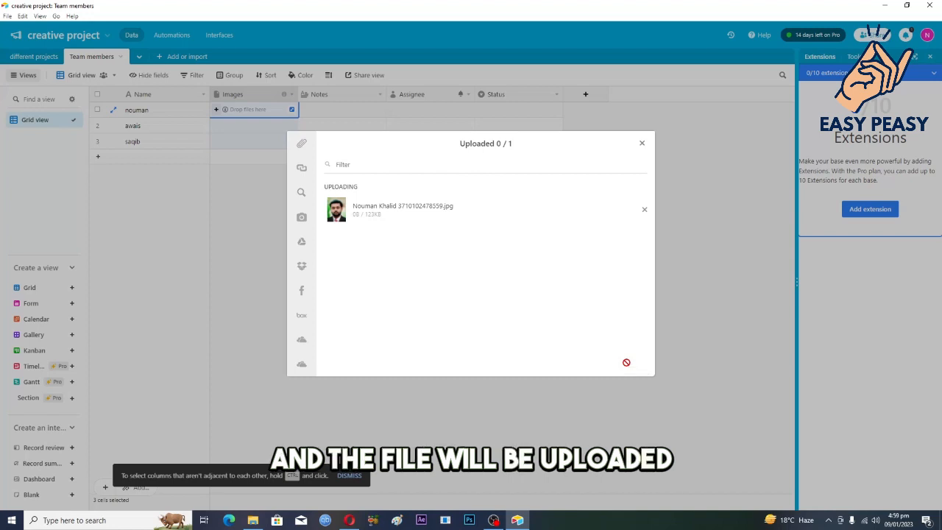
mouse_move(627, 366)
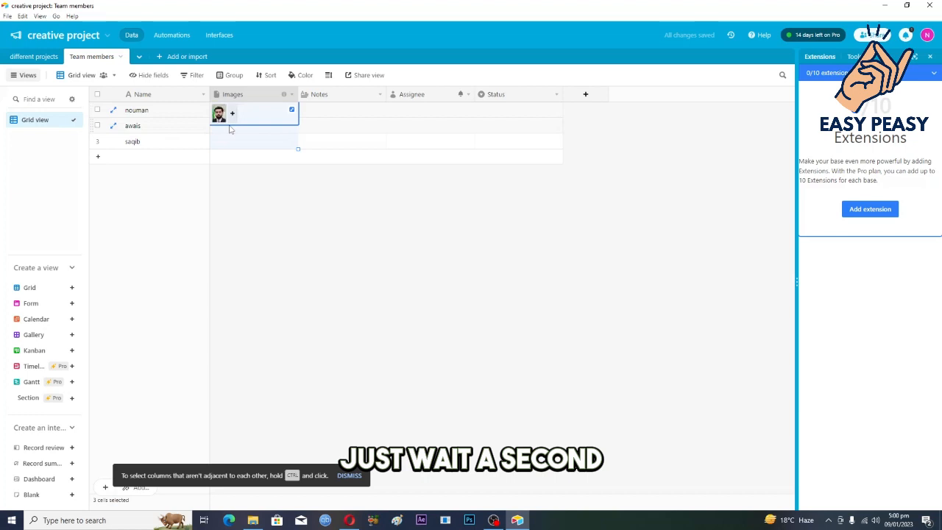
left_click(254, 125)
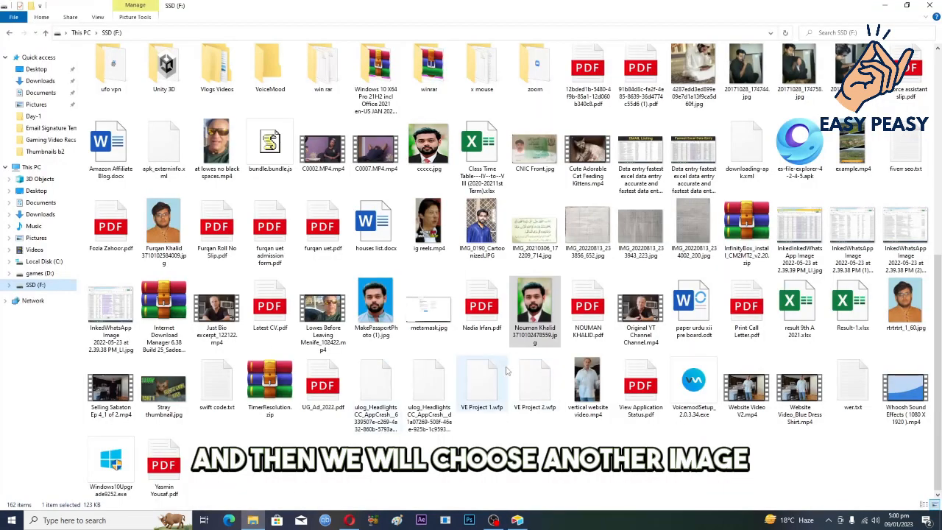
Step: Select the next team member's photo file on the SSD (F:) drive
left_click(904, 304)
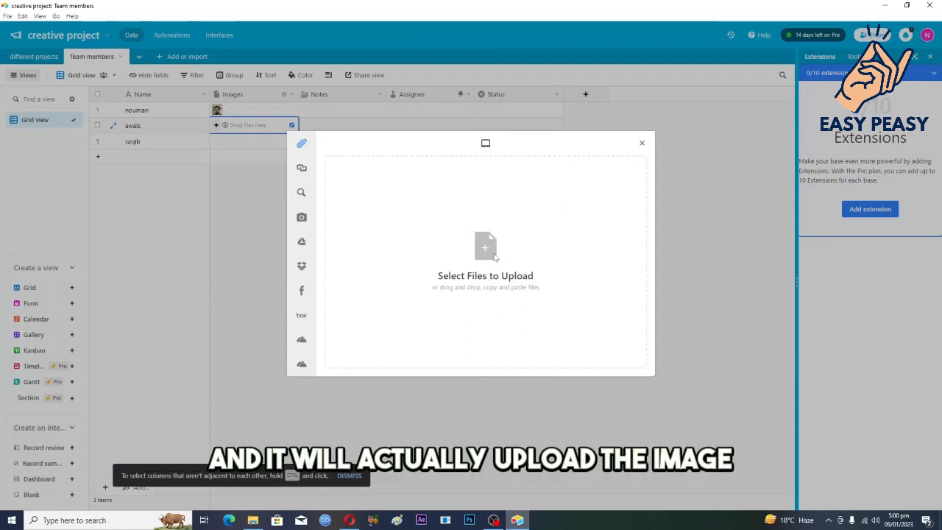
mouse_move(382, 436)
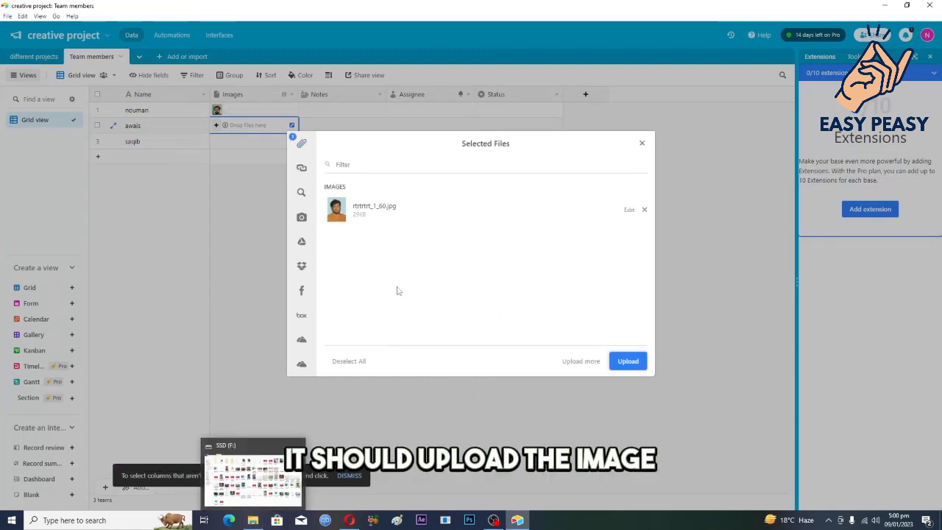
Step: Upload the selected photo to the second member's Images cell
left_click(628, 360)
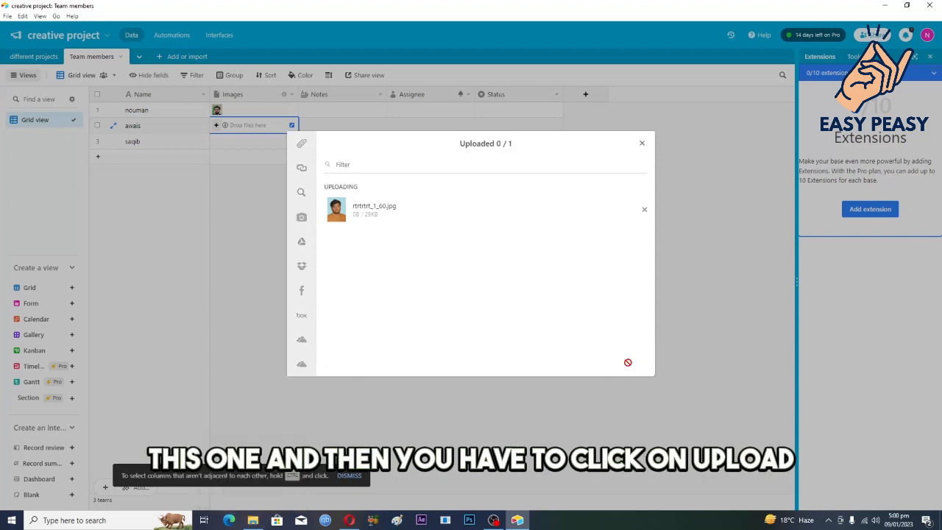